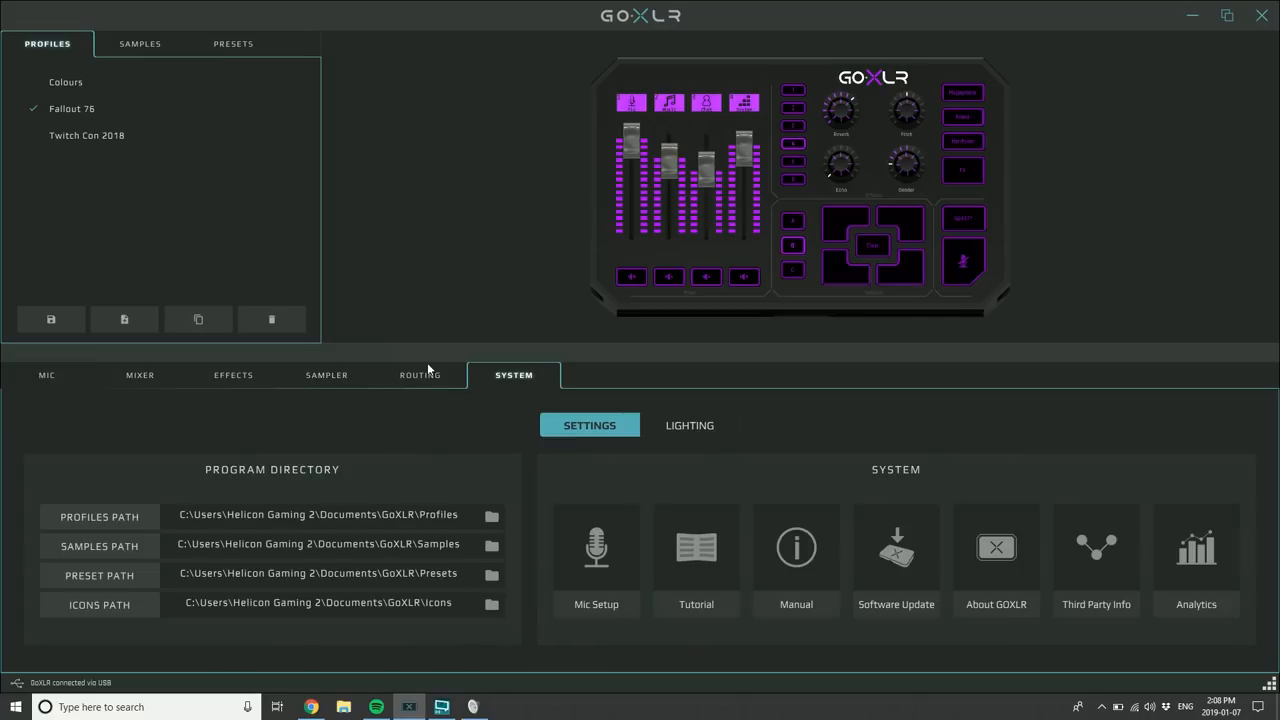
mouse_move(596, 547)
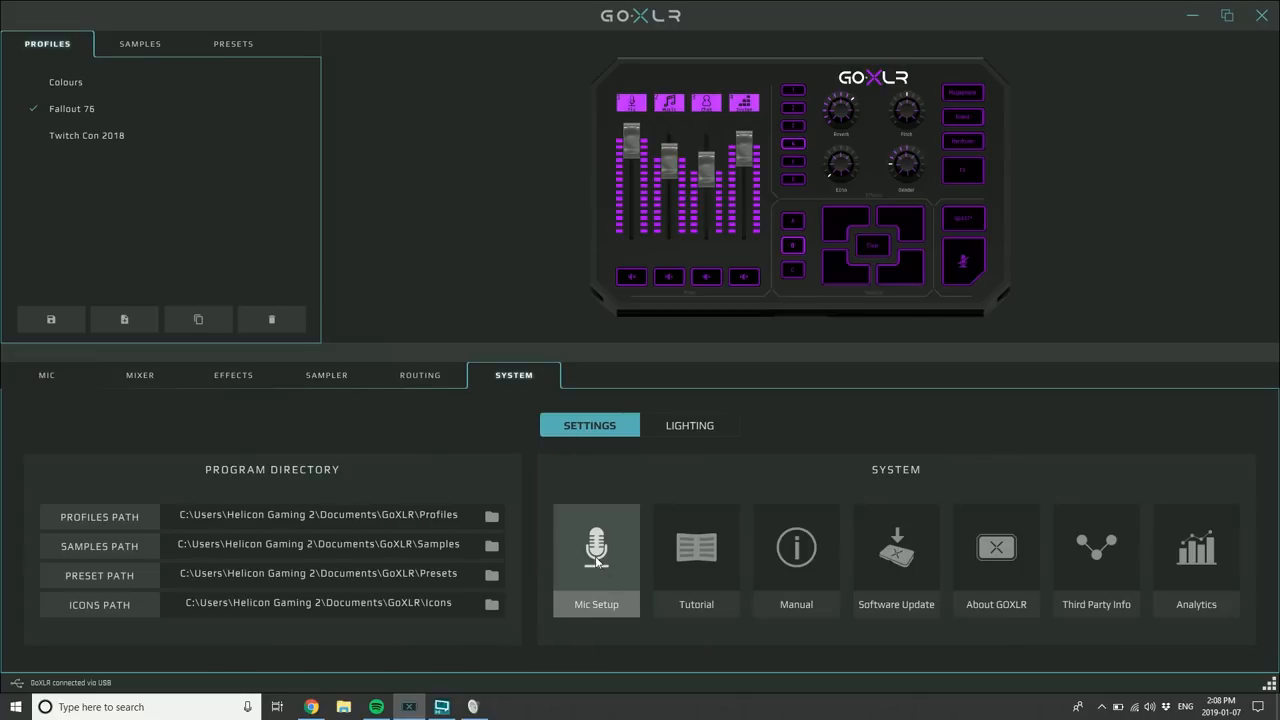
Open the Mic Setup window from the GoXLR System settings
left_click(596, 560)
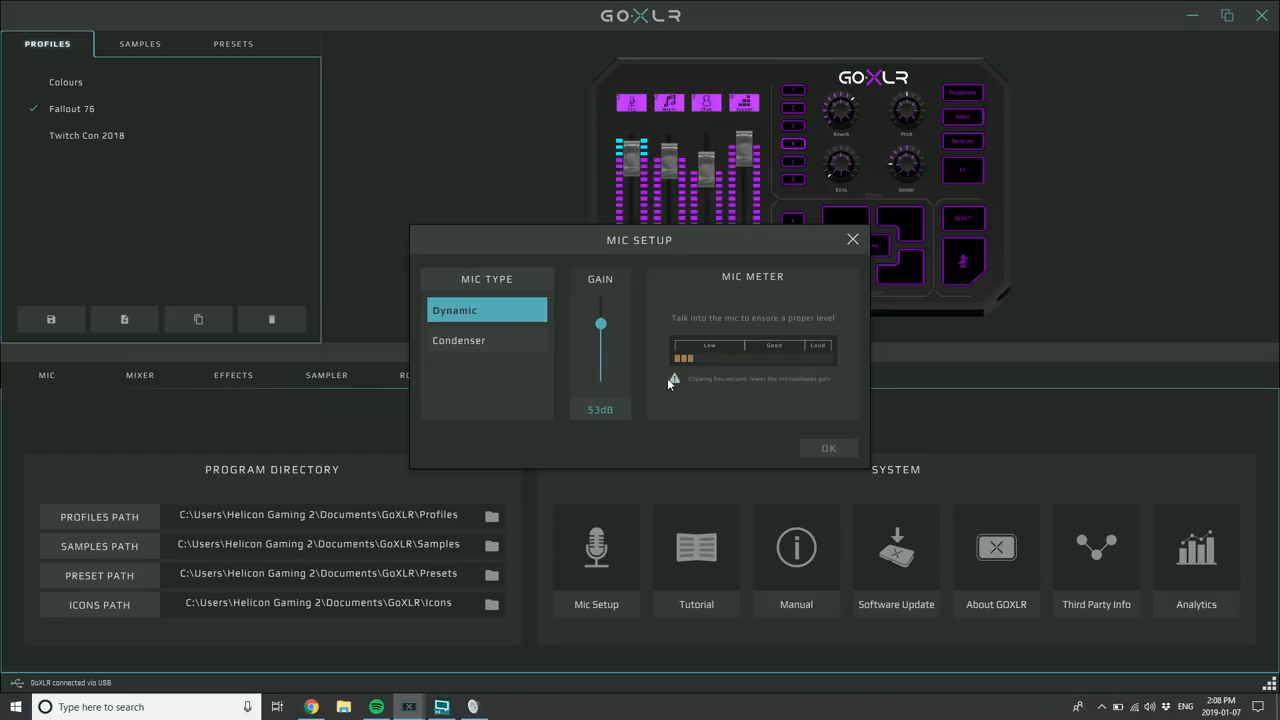
Raise the dynamic mic Gain slider from 53 dB to 56 dB
left_click_drag(600, 324, 600, 320)
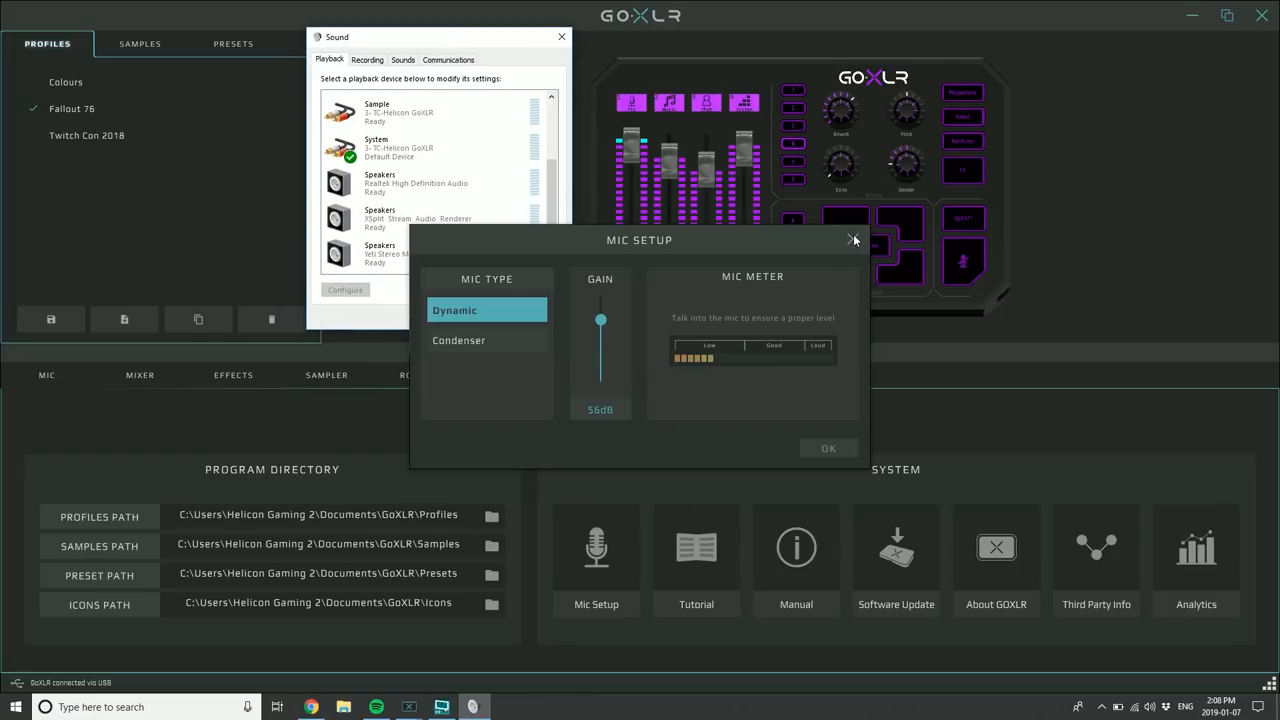
Close Mic Setup and disable the Yeti Stereo Microphone speakers in the Playback list
left_click(852, 240)
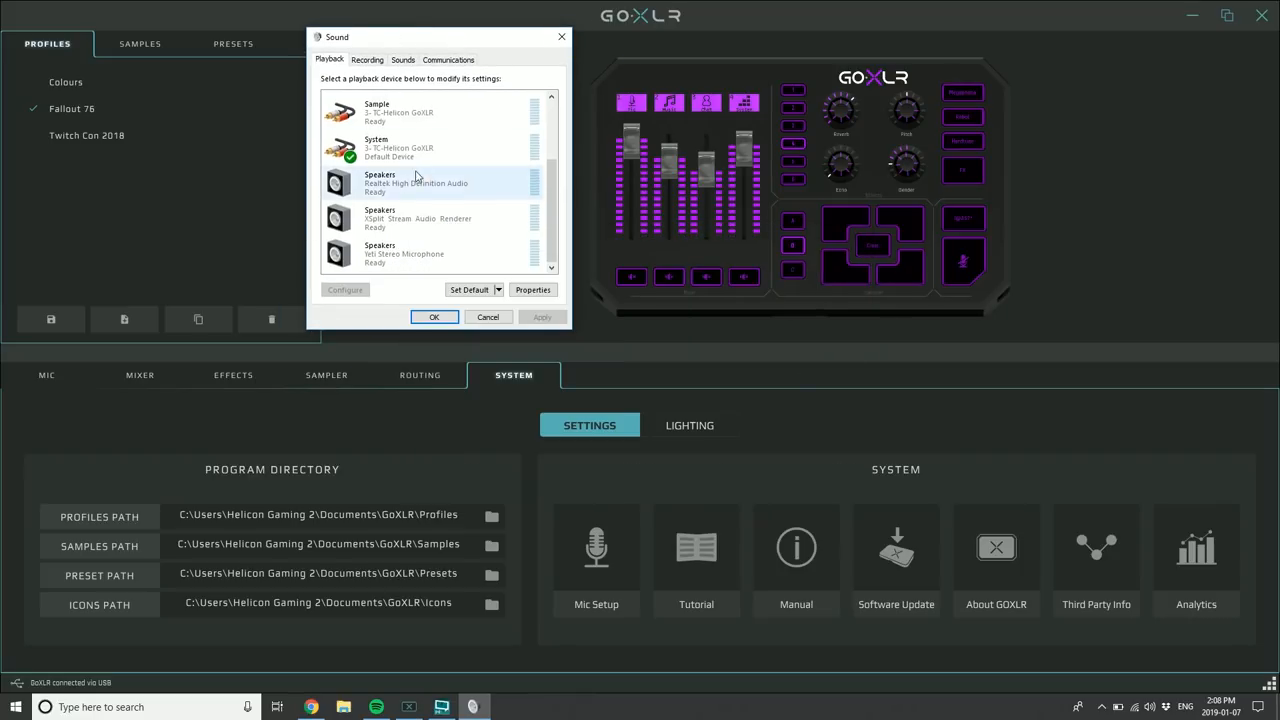
left_click(460, 250)
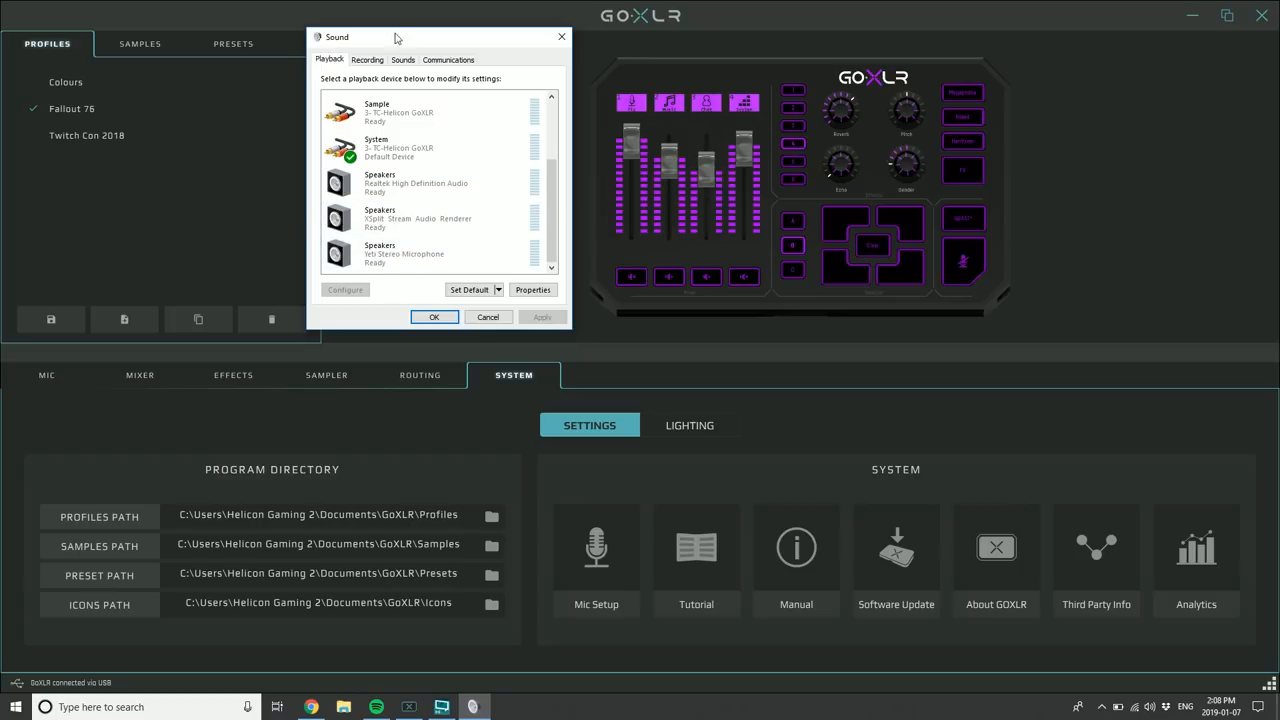
left_click(367, 59)
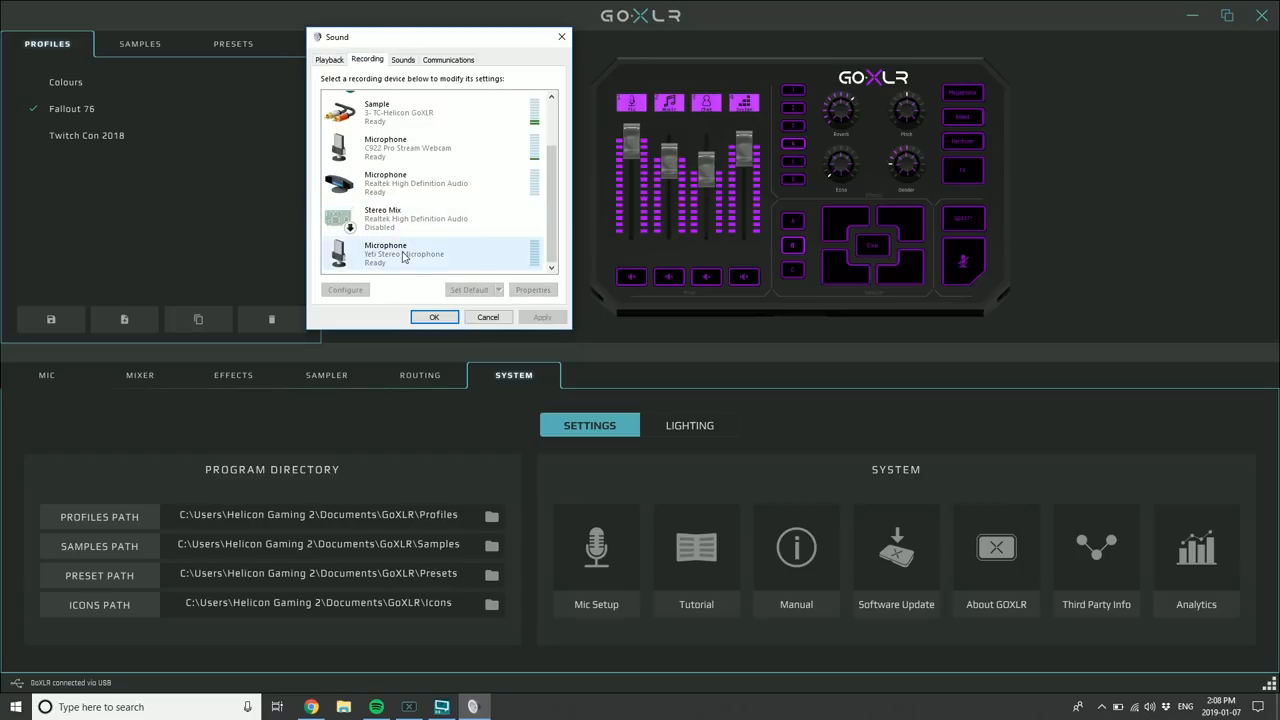
left_click(329, 59)
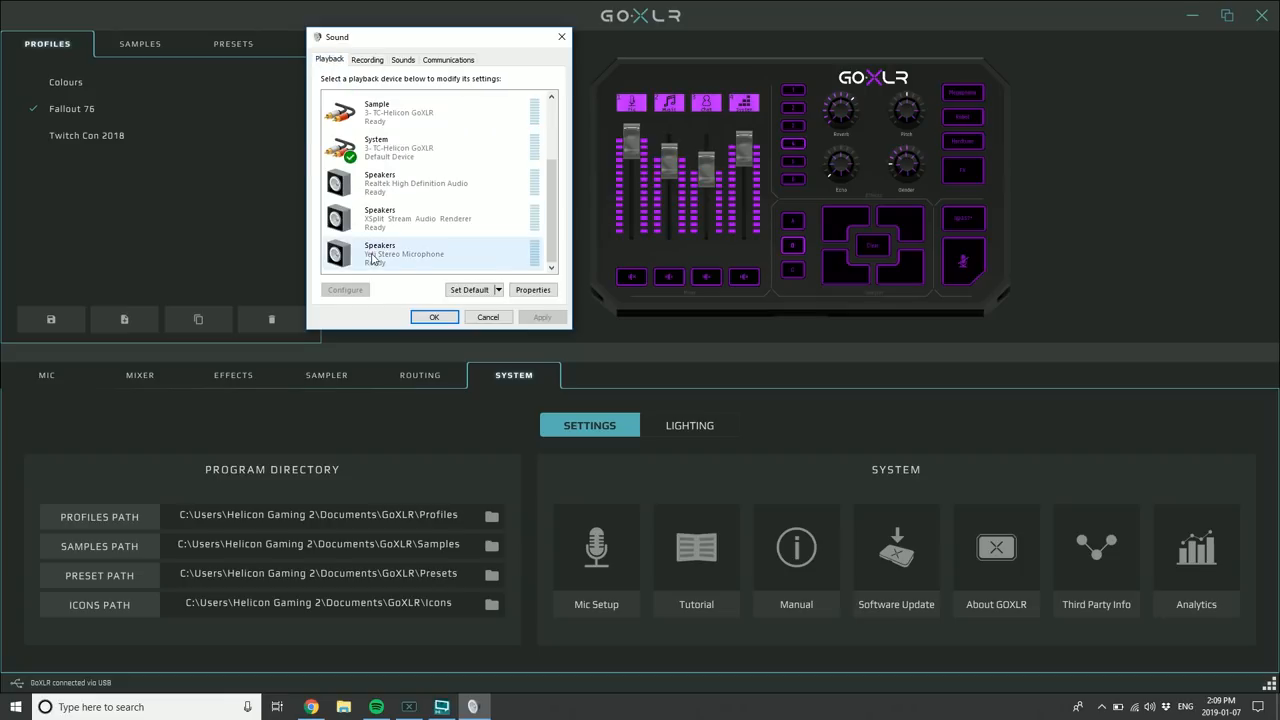
right_click(420, 252)
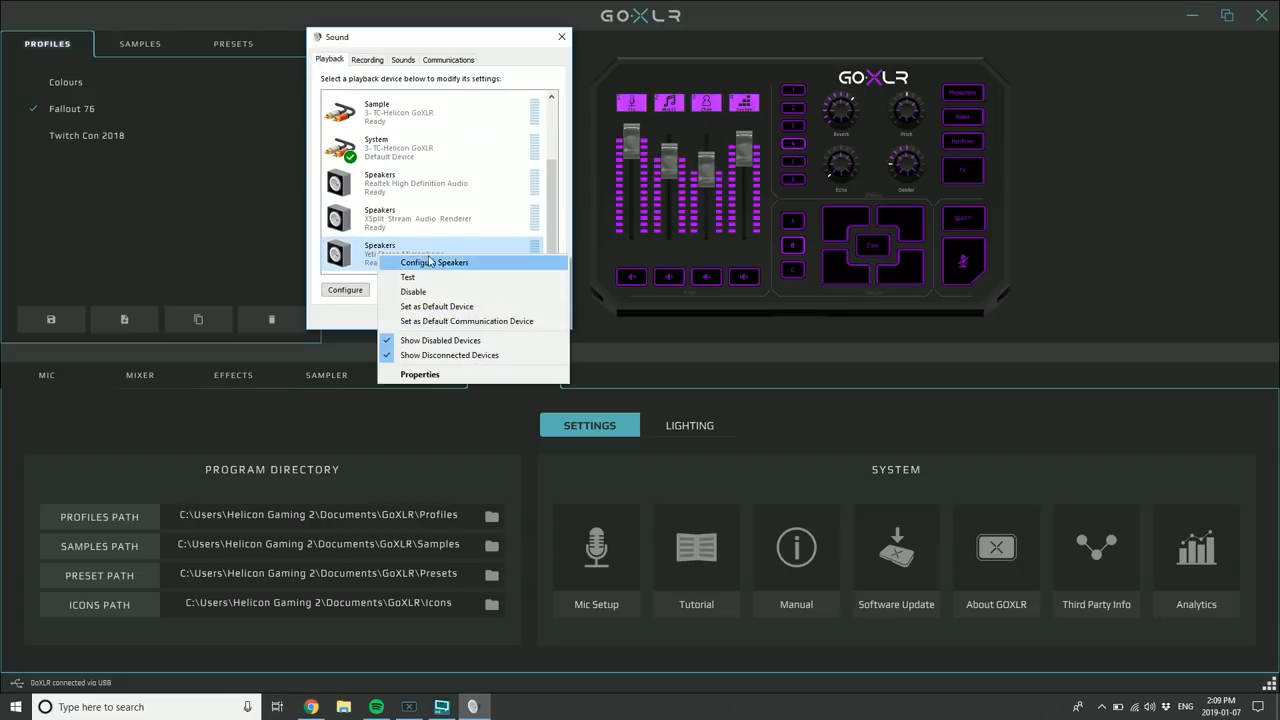
left_click(412, 291)
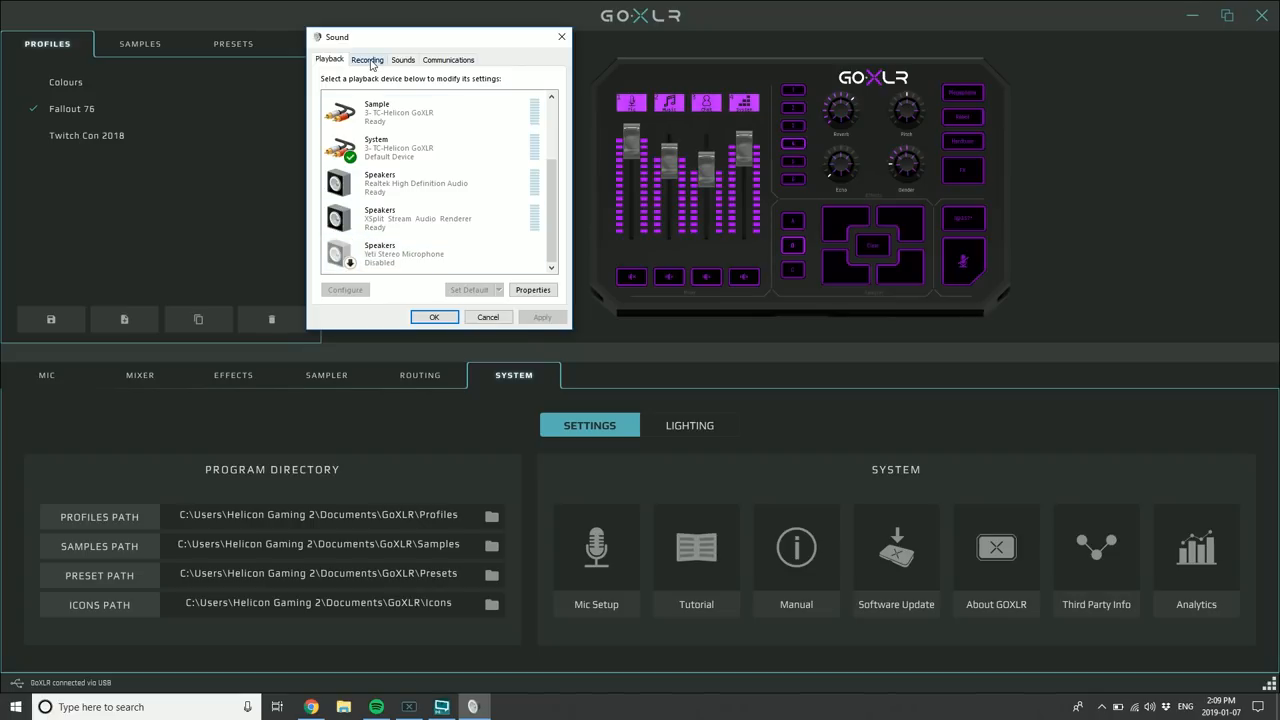
left_click(367, 59)
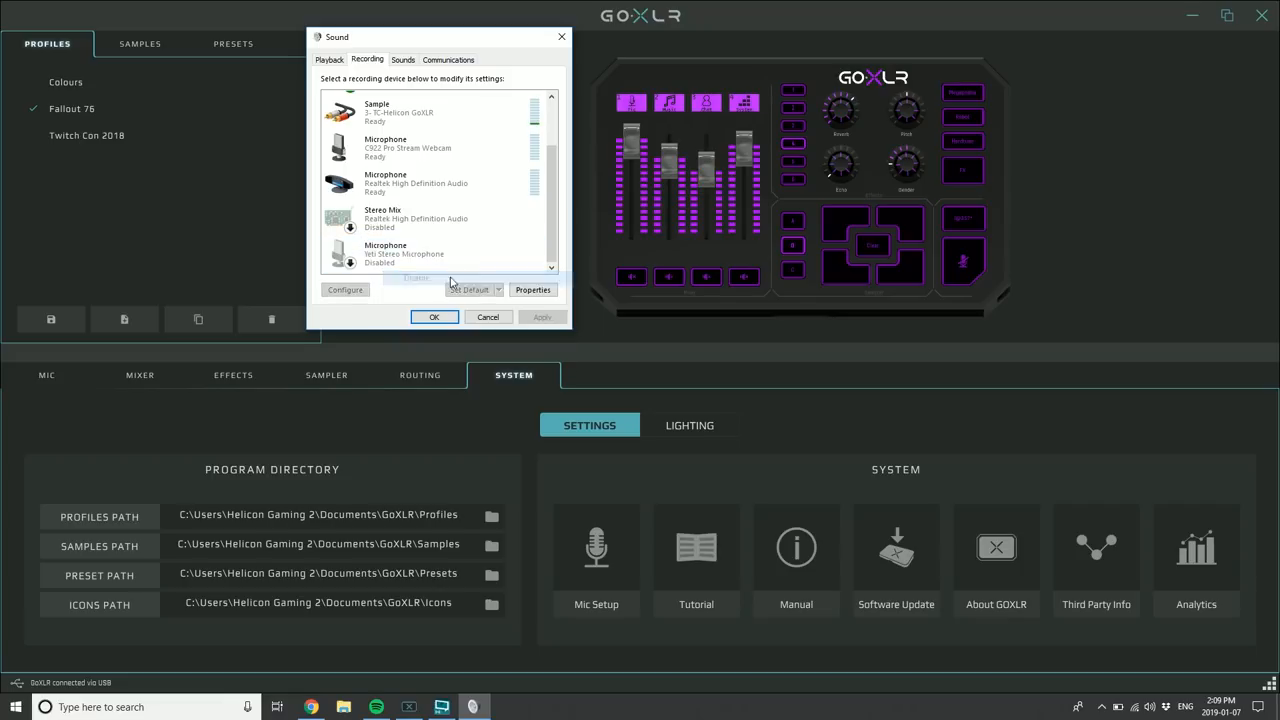
Disable the Yeti Stereo Microphone in the Recording devices list
left_click(405, 253)
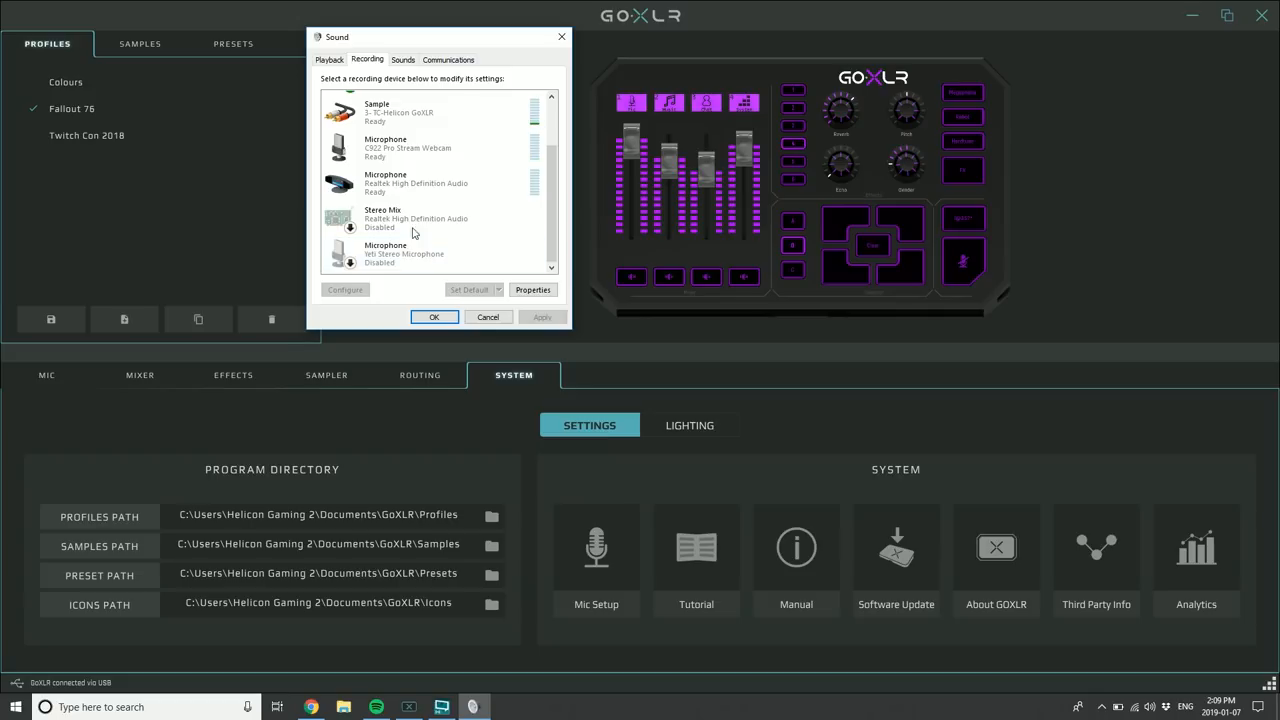
Return to the Playback list and scroll through the GoXLR output devices
scroll("up", 3)
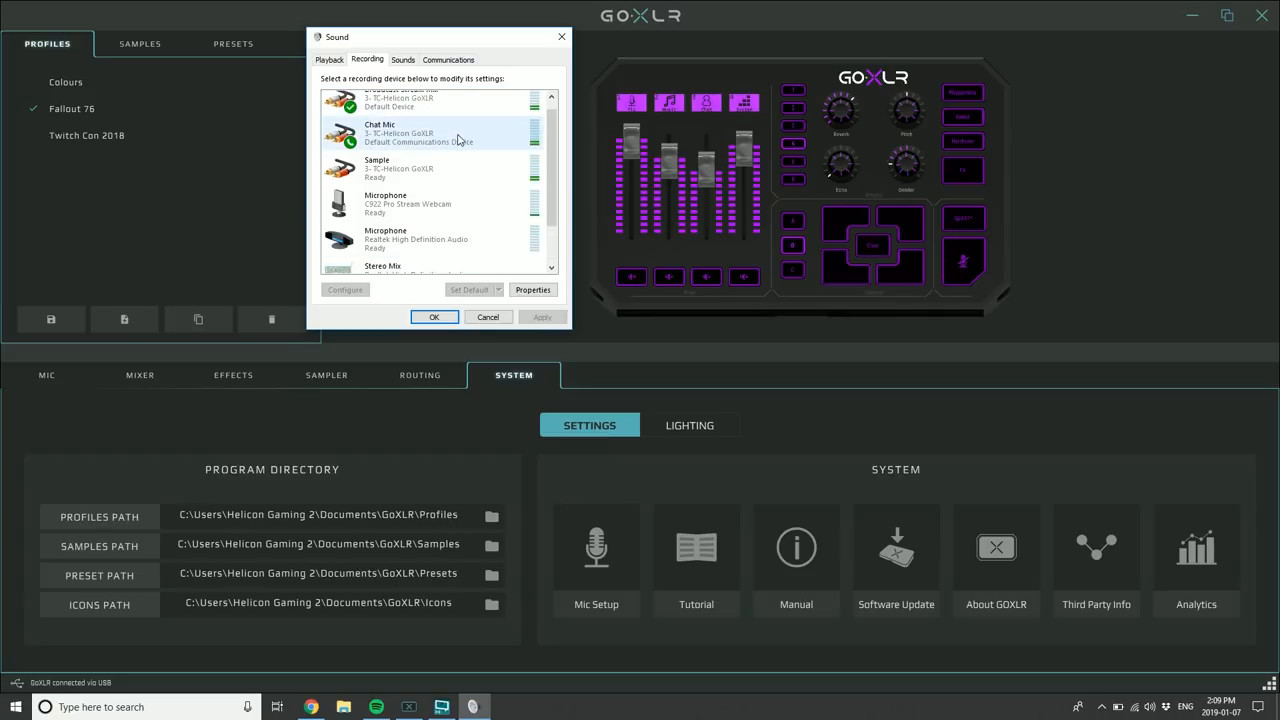
scroll("up", 3)
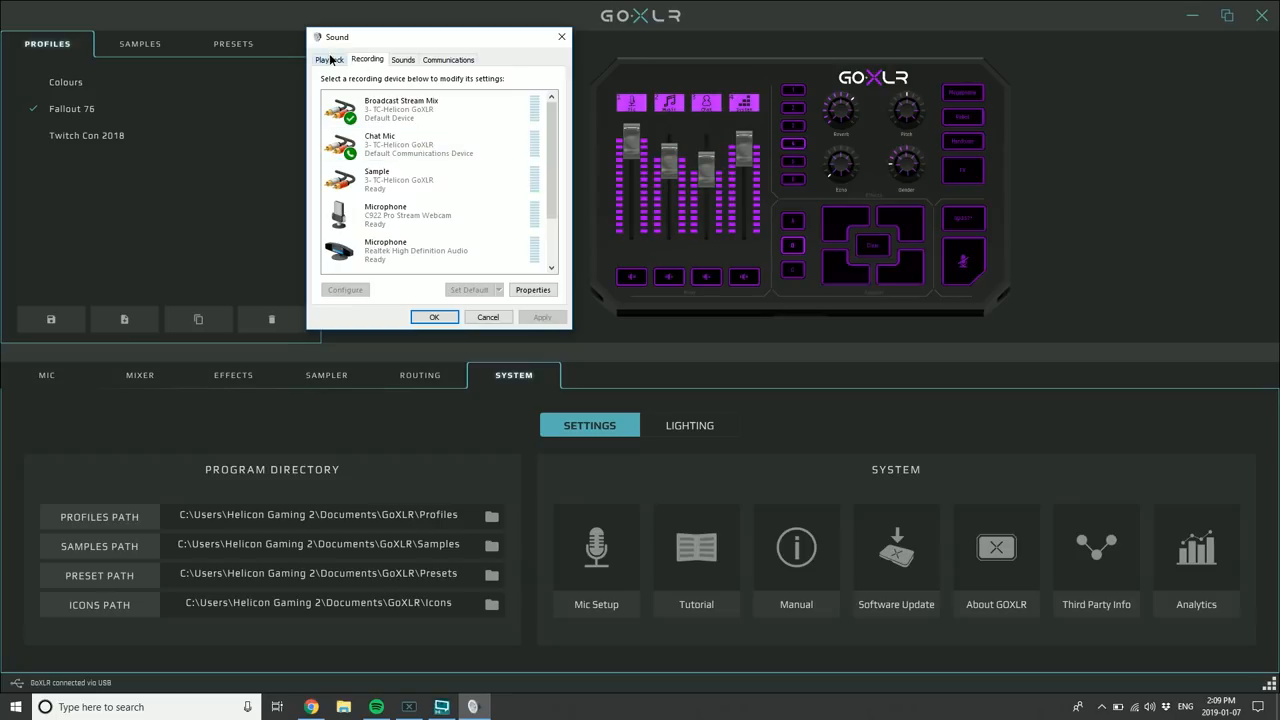
left_click(329, 59)
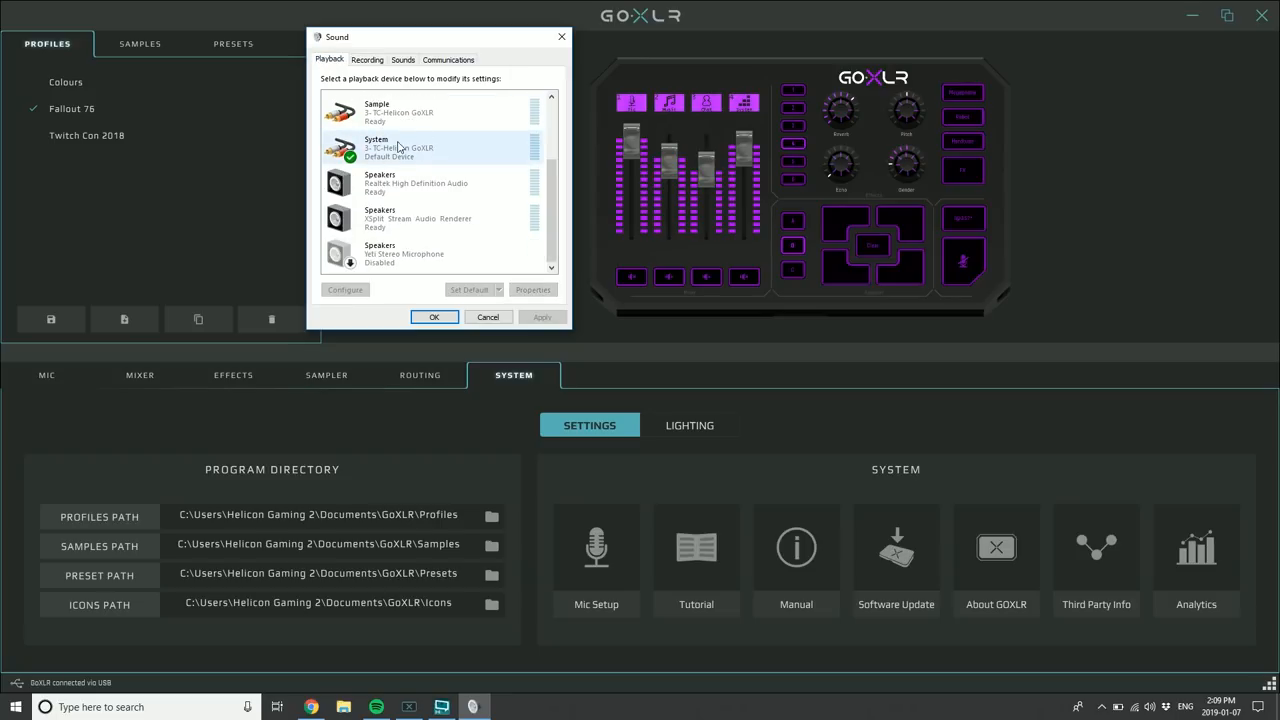
scroll("up", 3)
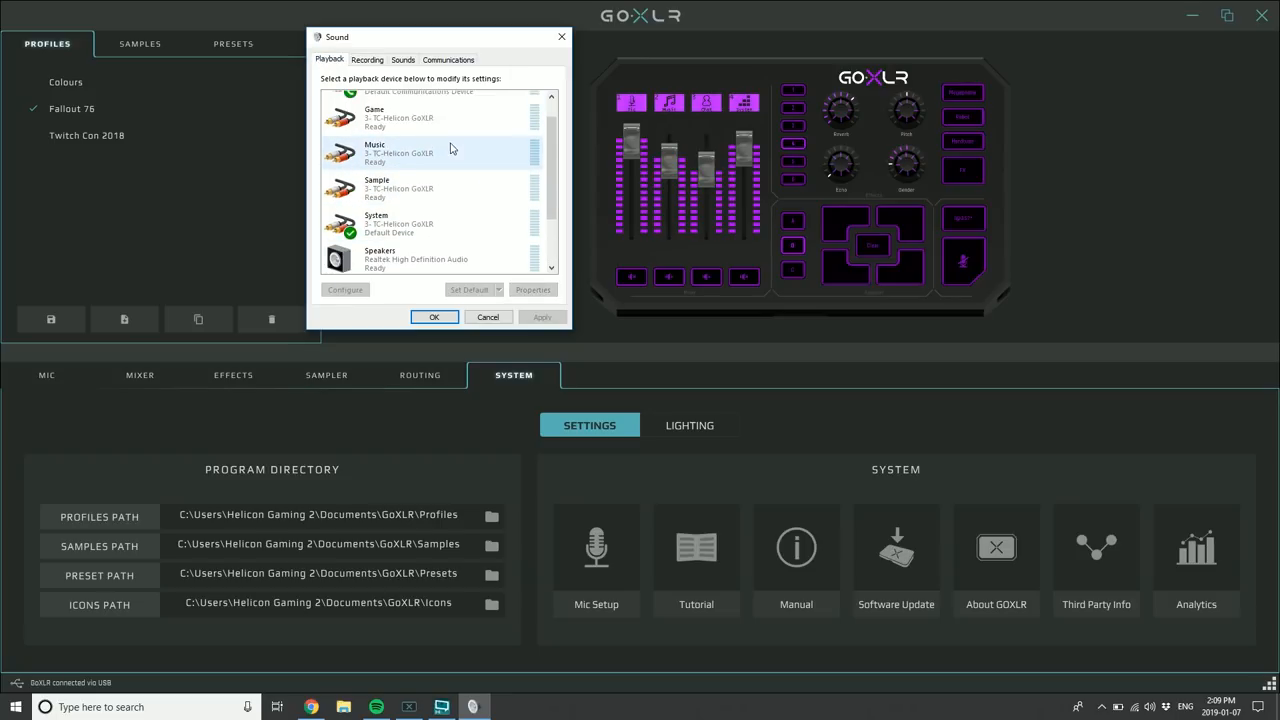
scroll("up", 3)
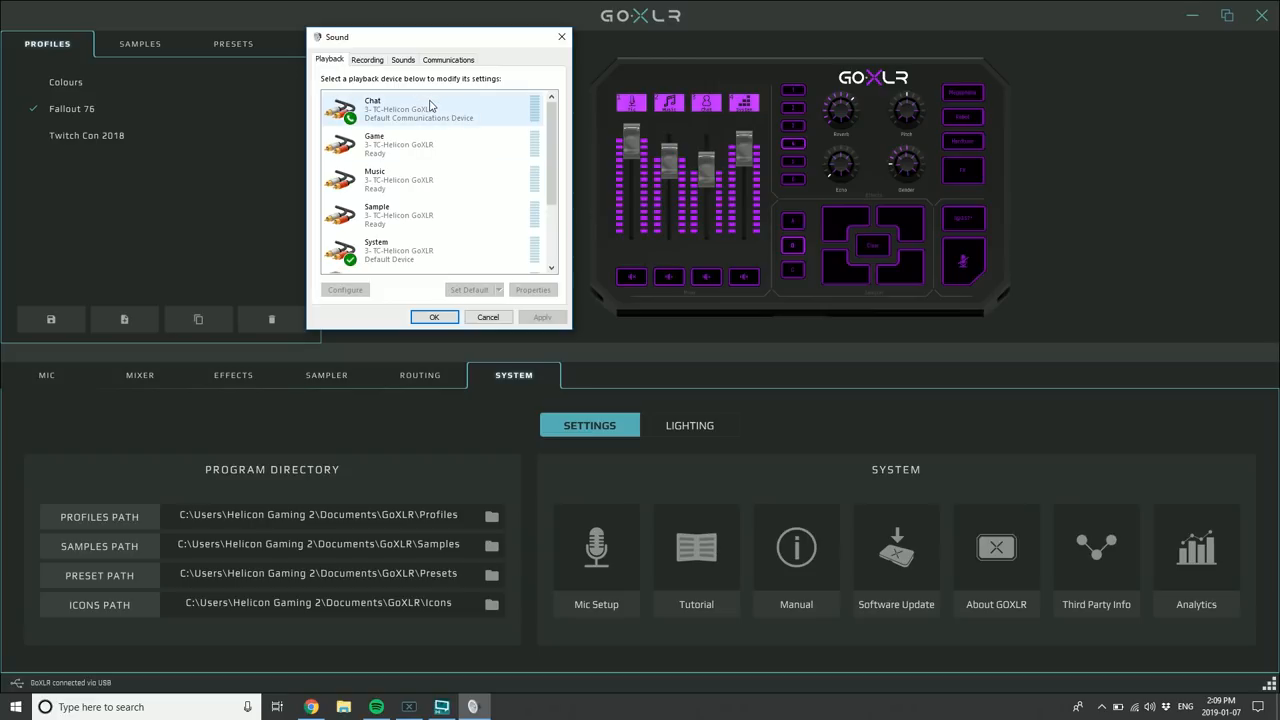